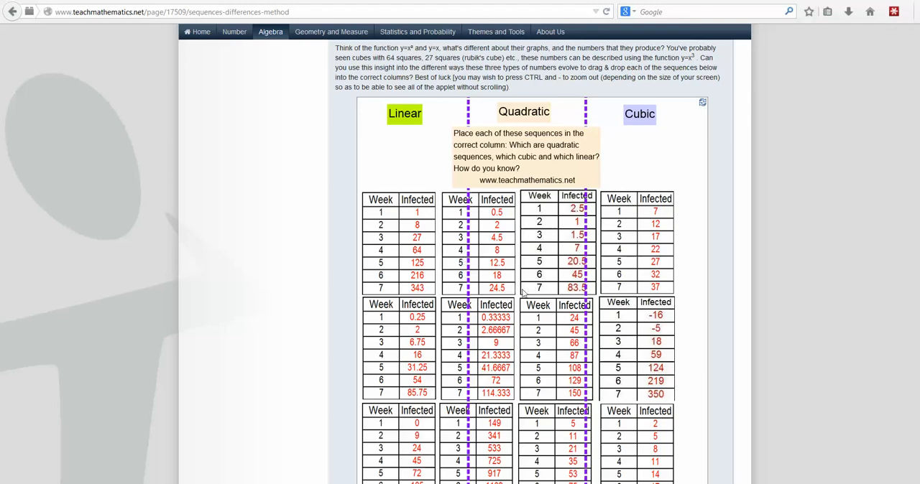
mouse_move(607, 455)
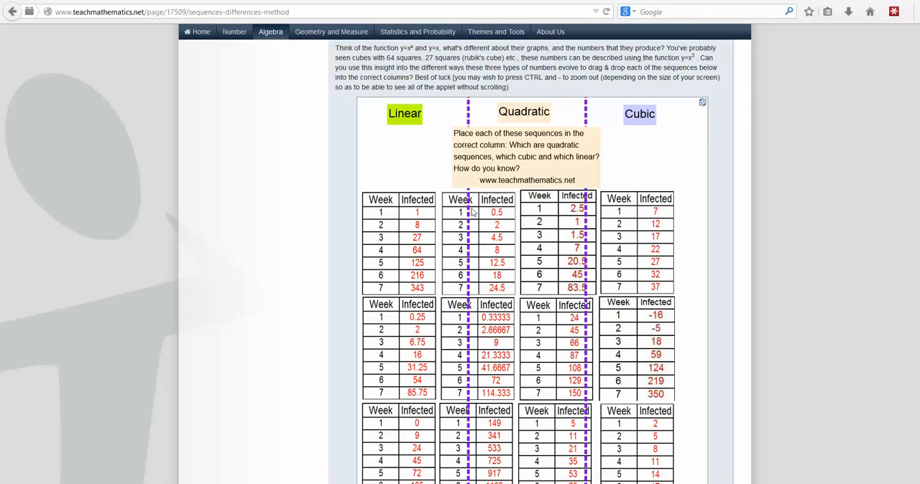
mouse_move(535, 124)
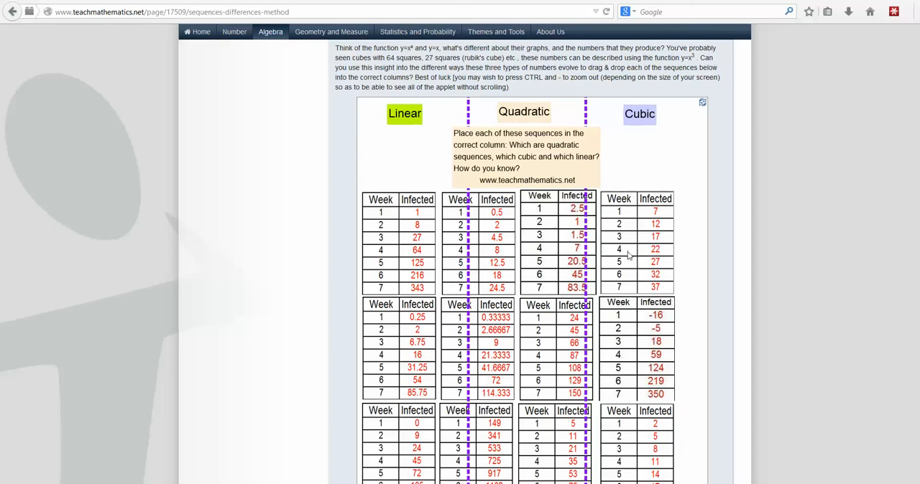
mouse_move(629, 262)
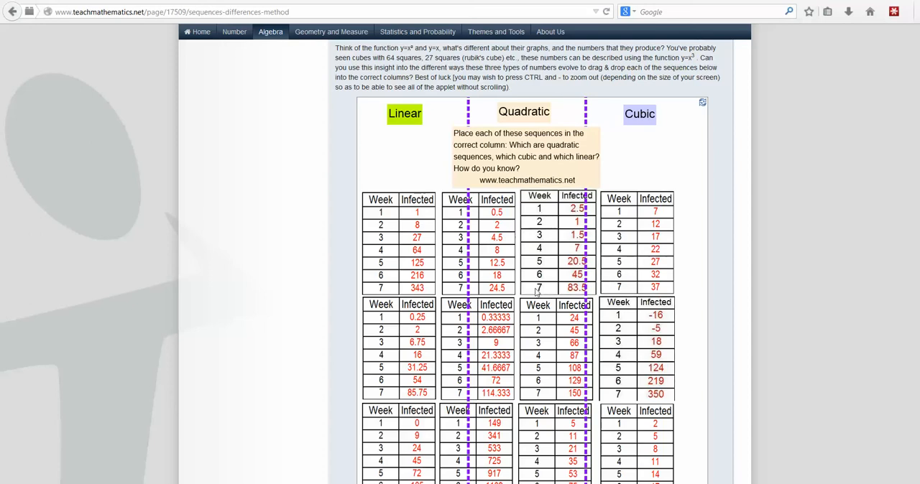
mouse_move(507, 275)
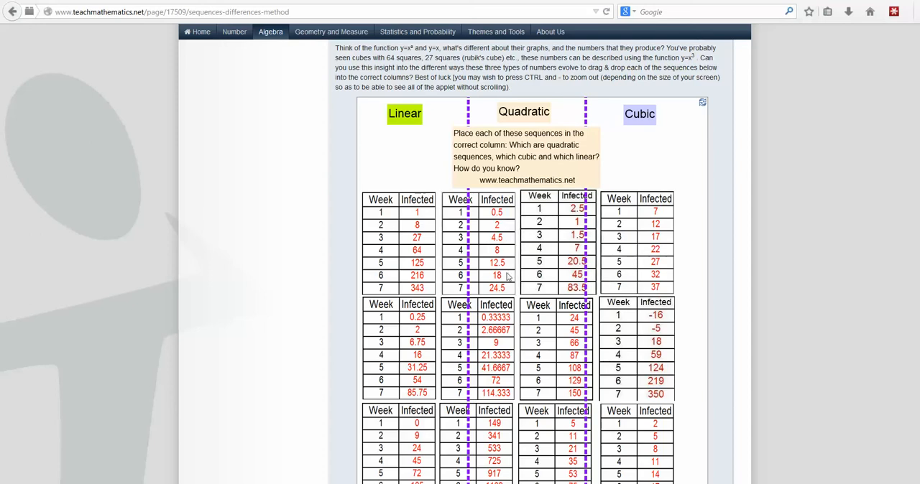
mouse_move(497, 253)
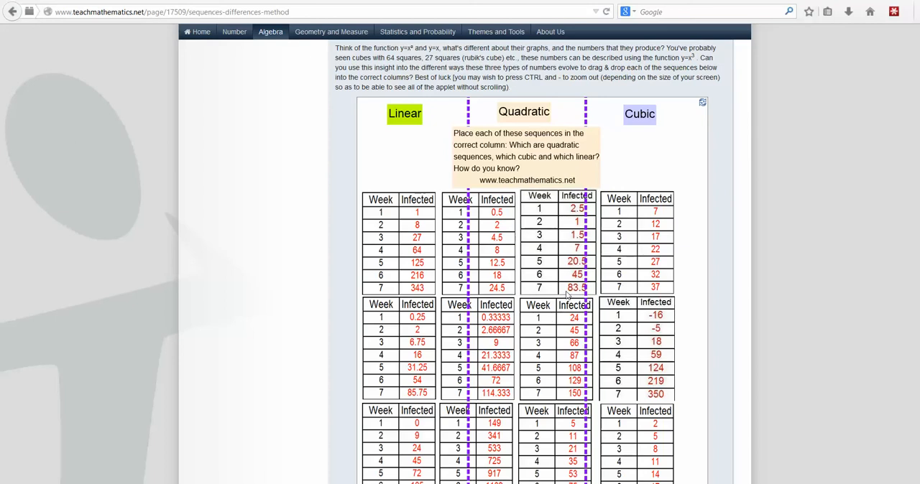
mouse_move(565, 298)
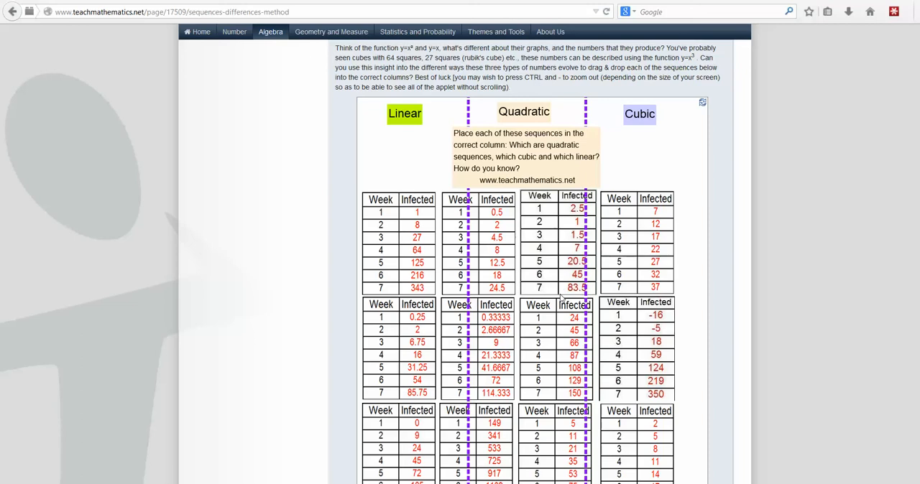
mouse_move(536, 300)
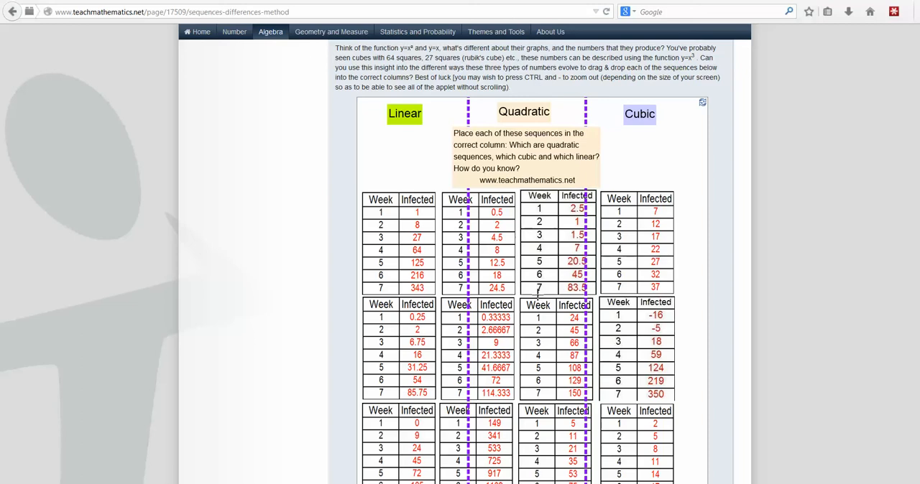
mouse_move(539, 305)
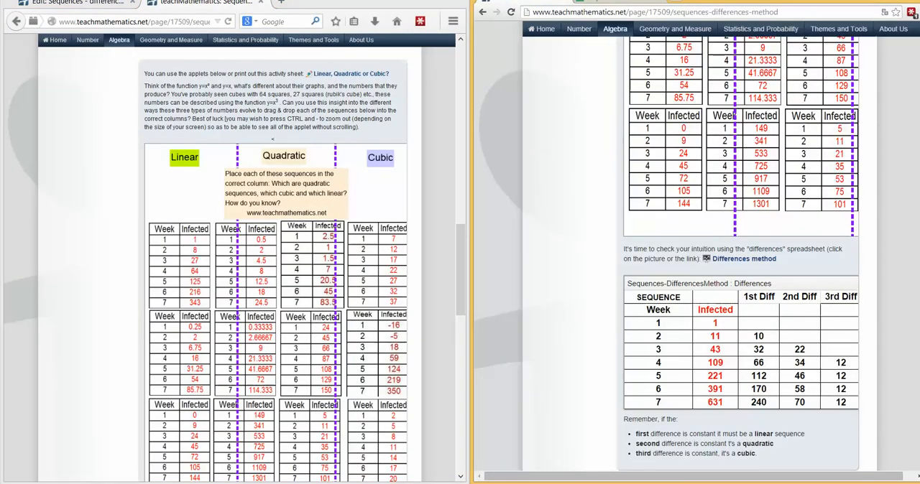
mouse_move(861, 247)
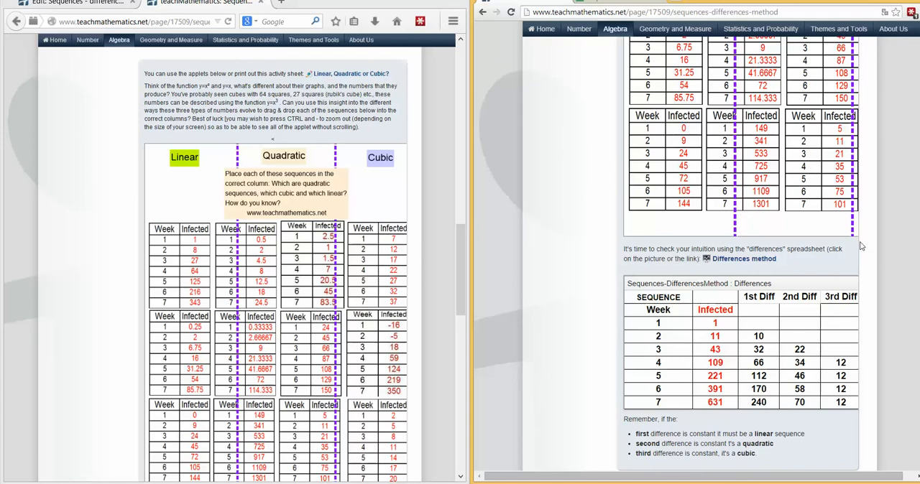
Scroll to the Differences method preview and open the Sequences-DifferencesMethod spreadsheet link
scroll("down", 3)
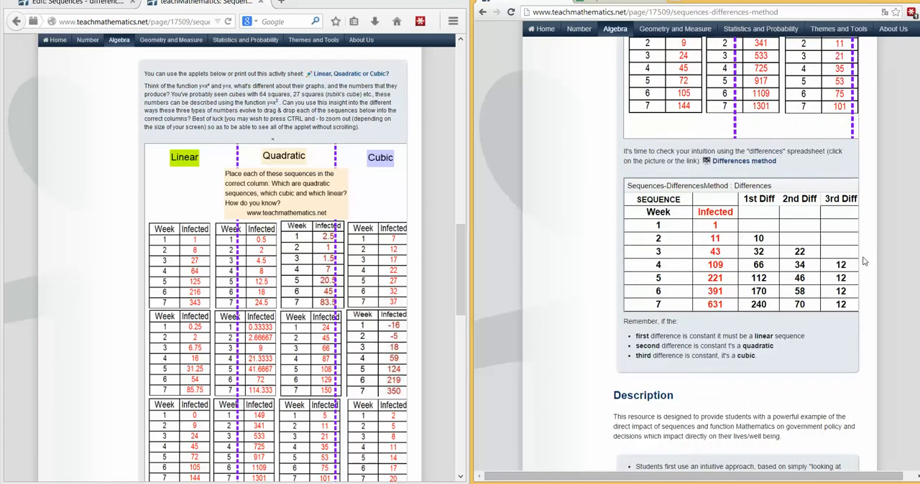
scroll("down", 3)
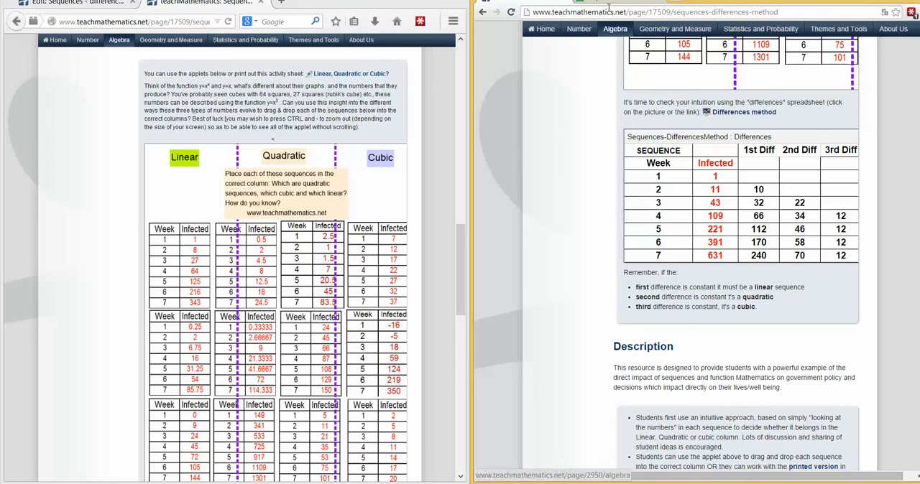
mouse_move(732, 179)
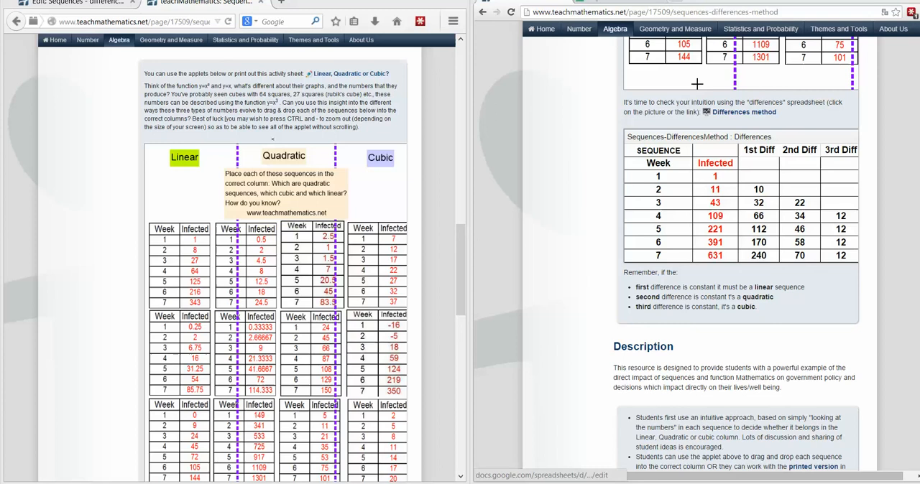
left_click(744, 112)
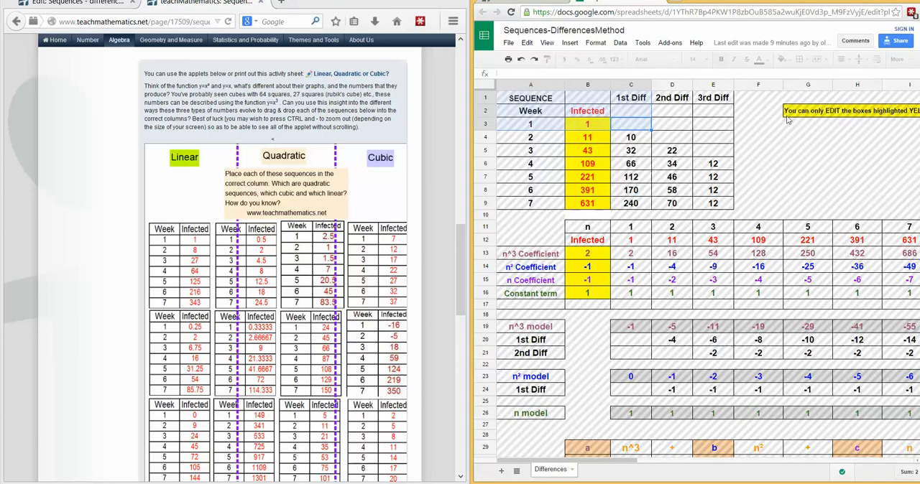
Attempt editing a protected cell, then dismiss the 'There was a problem' warning
left_click(631, 164)
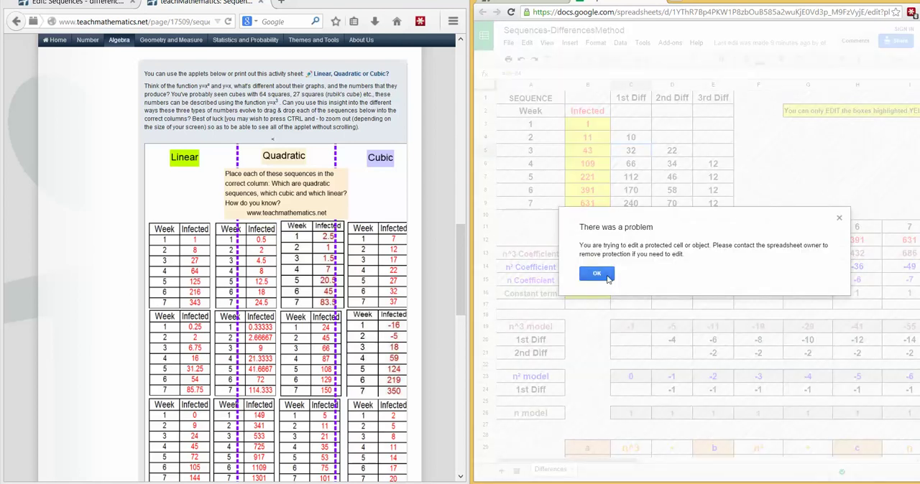
left_click(597, 273)
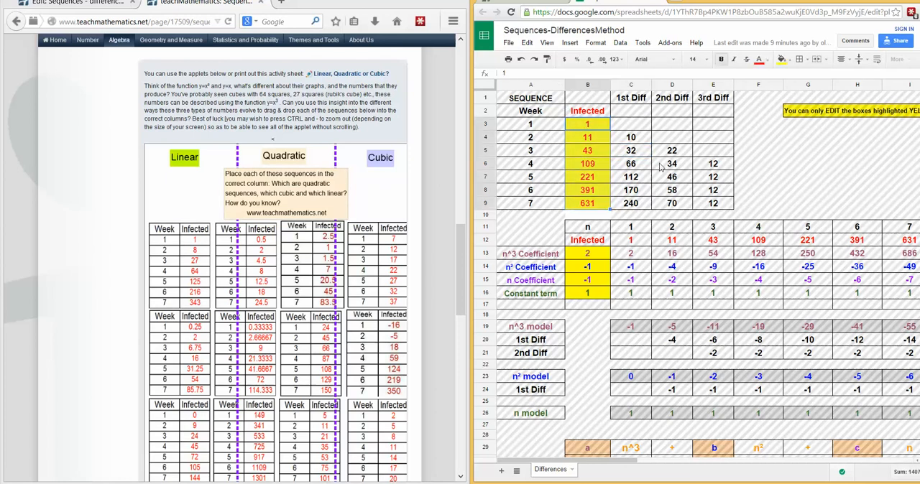
mouse_move(554, 181)
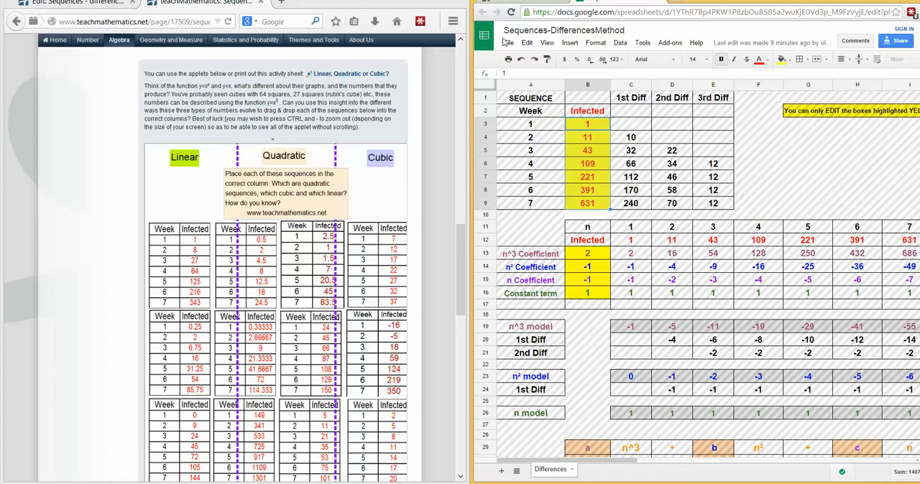
Turn off View > Protected ranges to remove the hatched protection shading
left_click(547, 42)
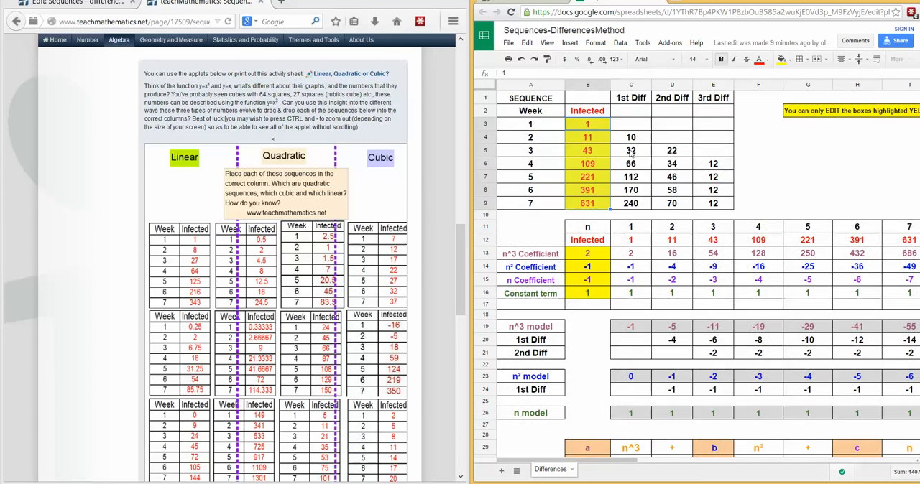
mouse_move(604, 153)
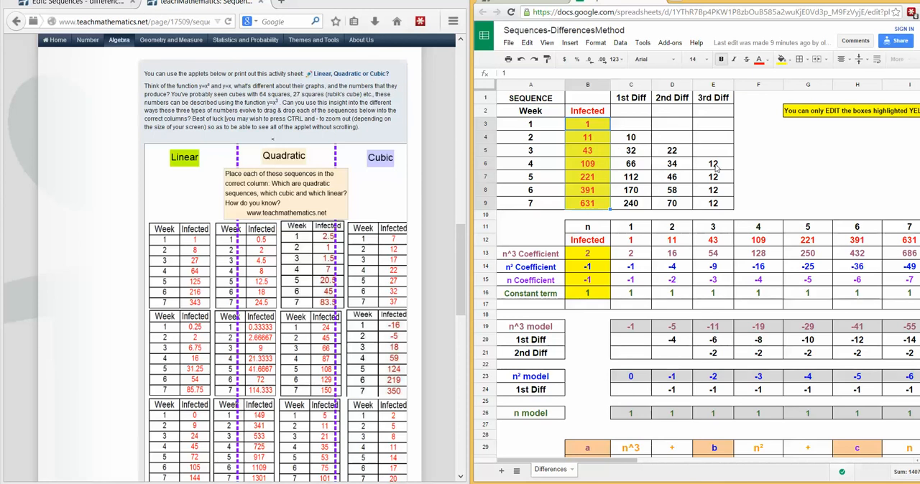
mouse_move(560, 204)
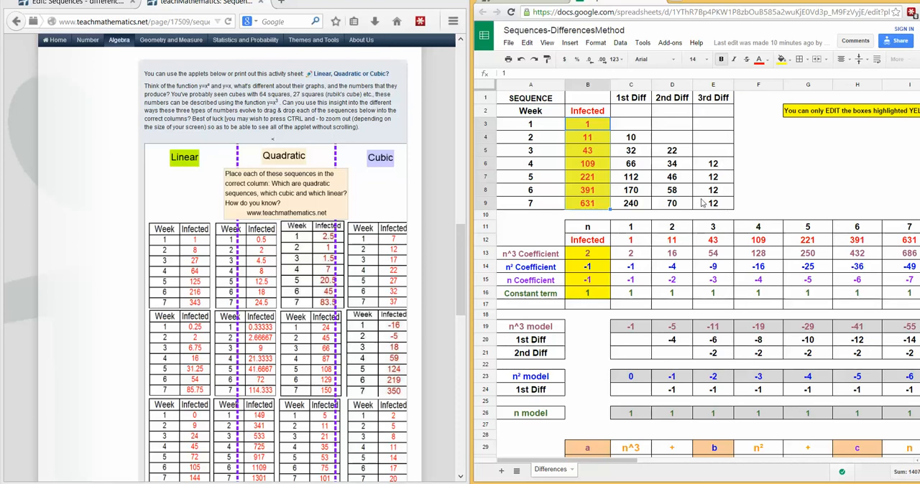
mouse_move(683, 161)
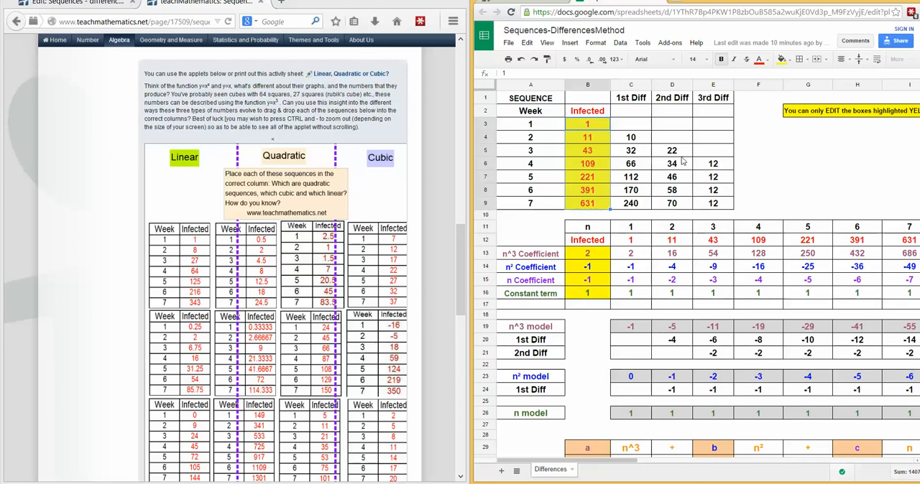
mouse_move(703, 169)
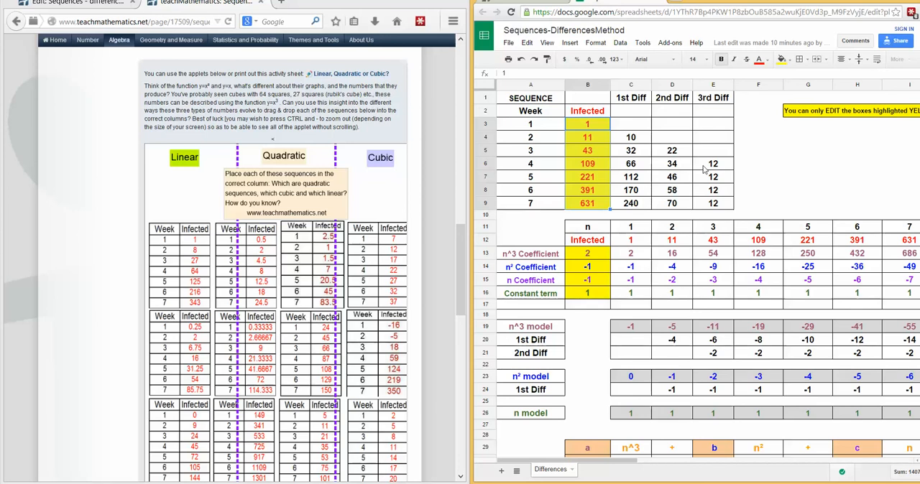
mouse_move(693, 196)
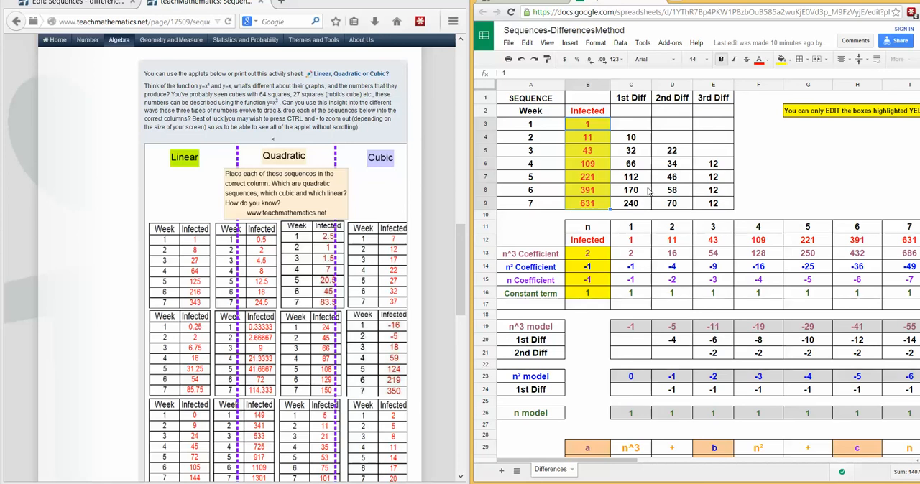
mouse_move(642, 184)
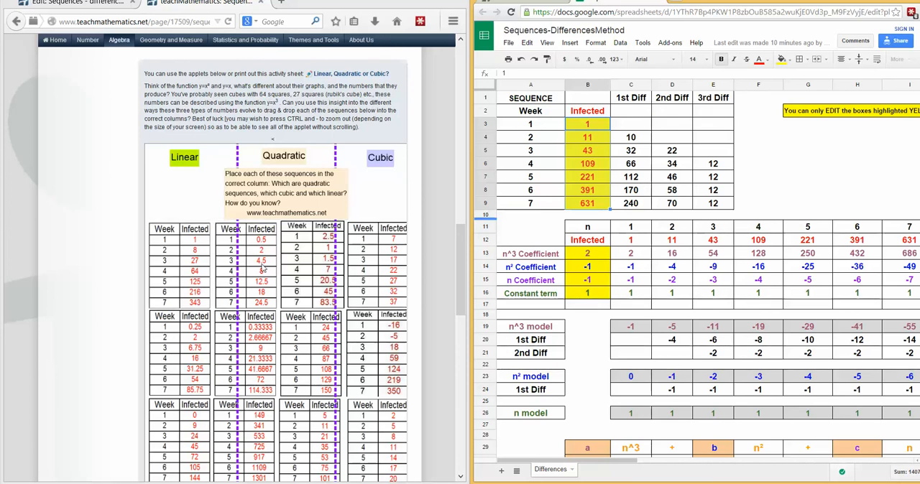
mouse_move(563, 201)
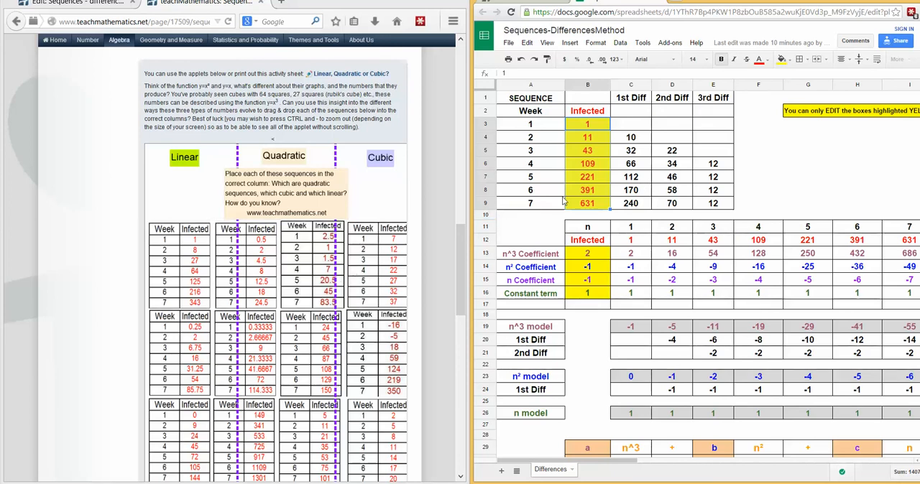